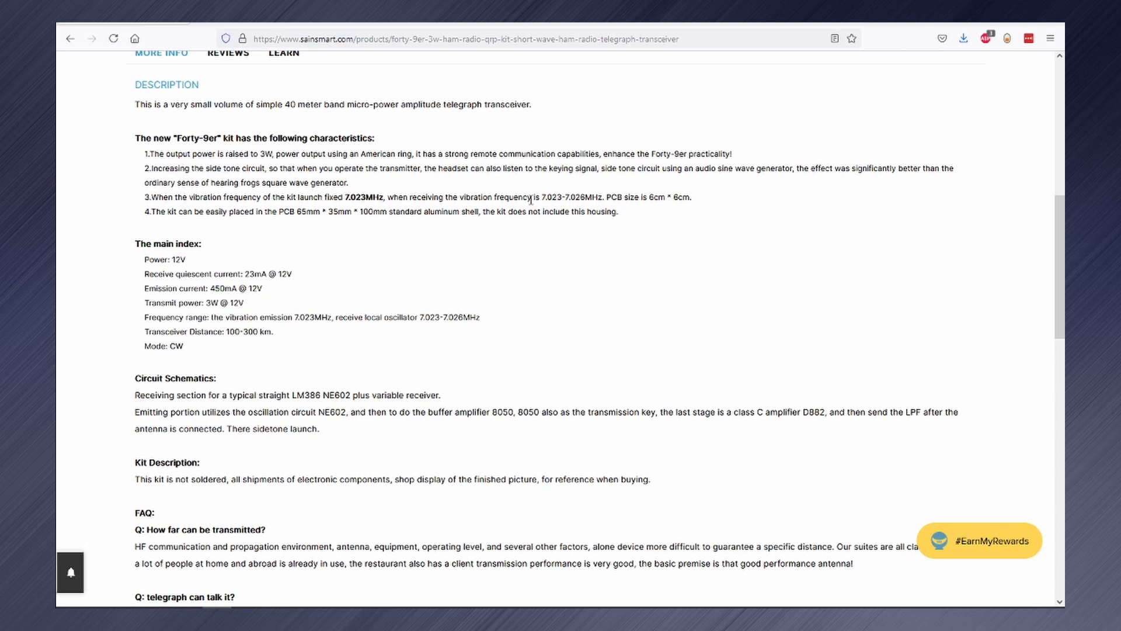
mouse_move(411, 290)
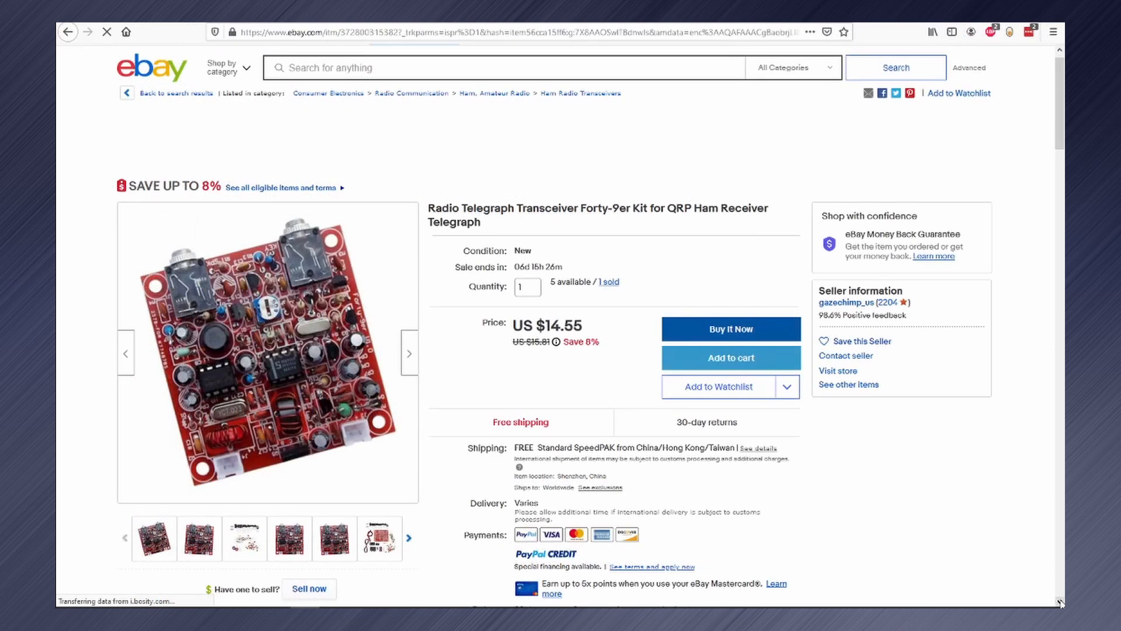
- Scroll down through the eBay Forty-9er kit listing toward the 7.030 MHz HC-49S crystal listing
scroll("down", 3)
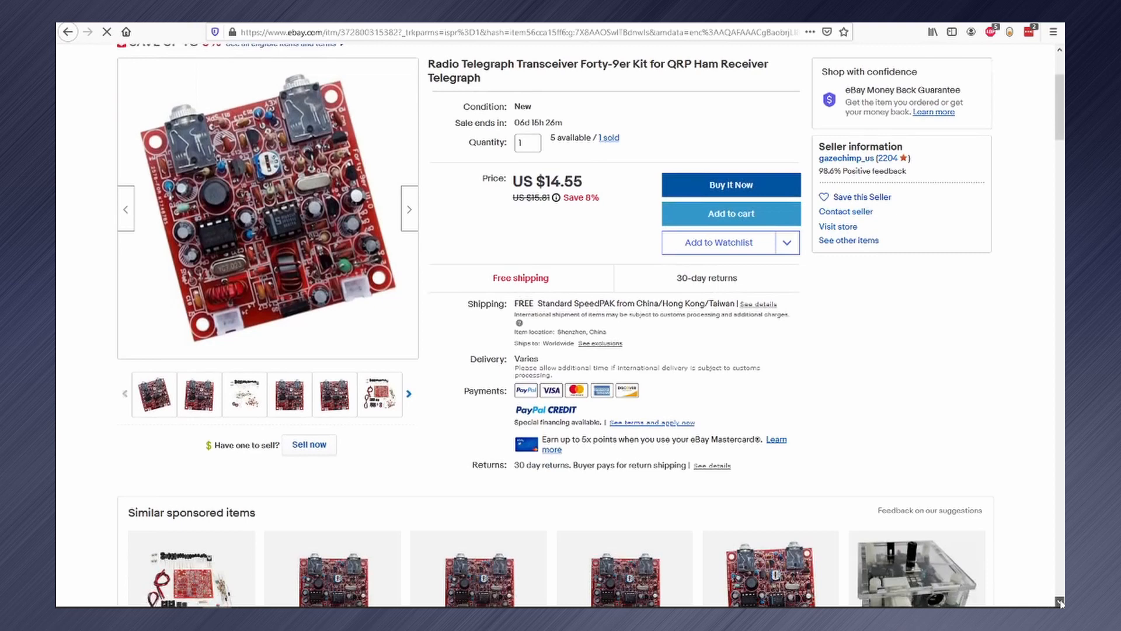
scroll("down", 3)
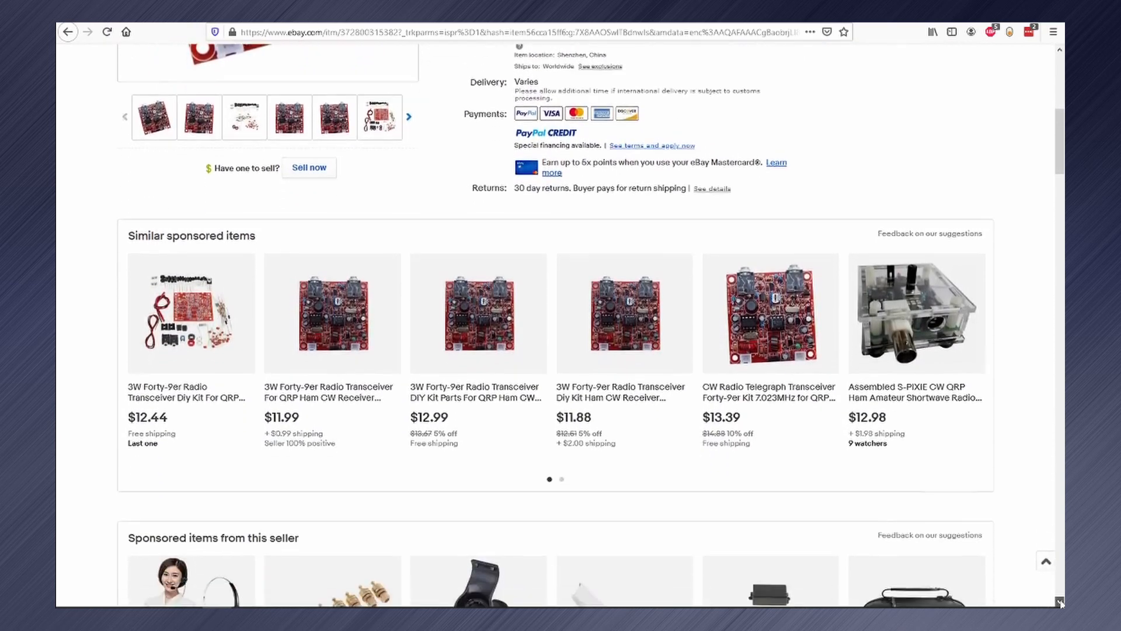
scroll("down", 3)
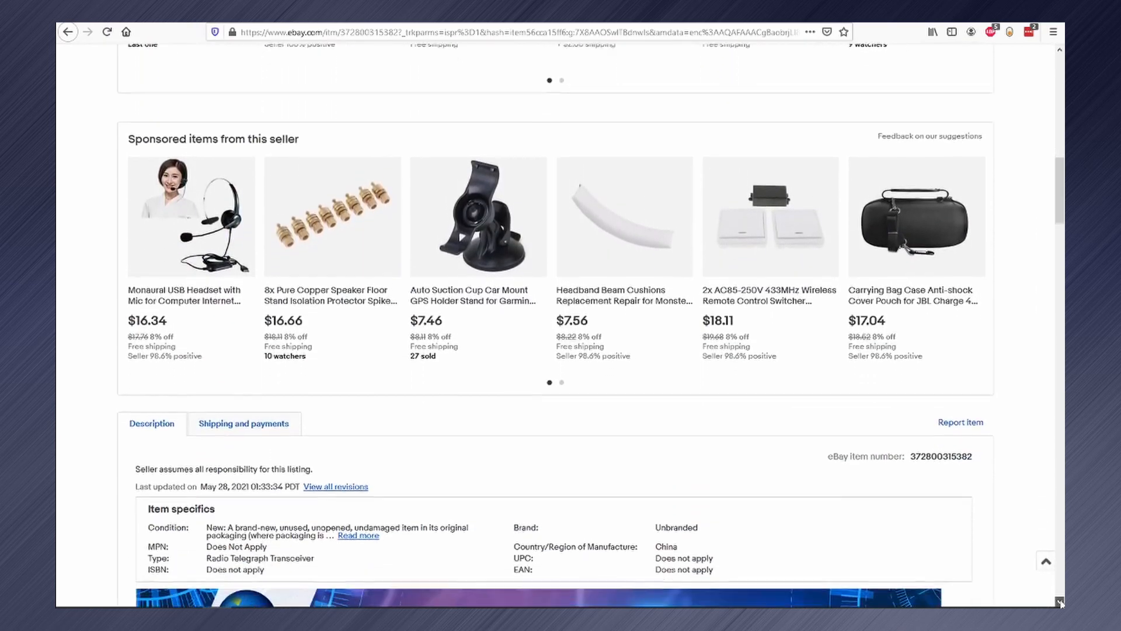
scroll("down", 3)
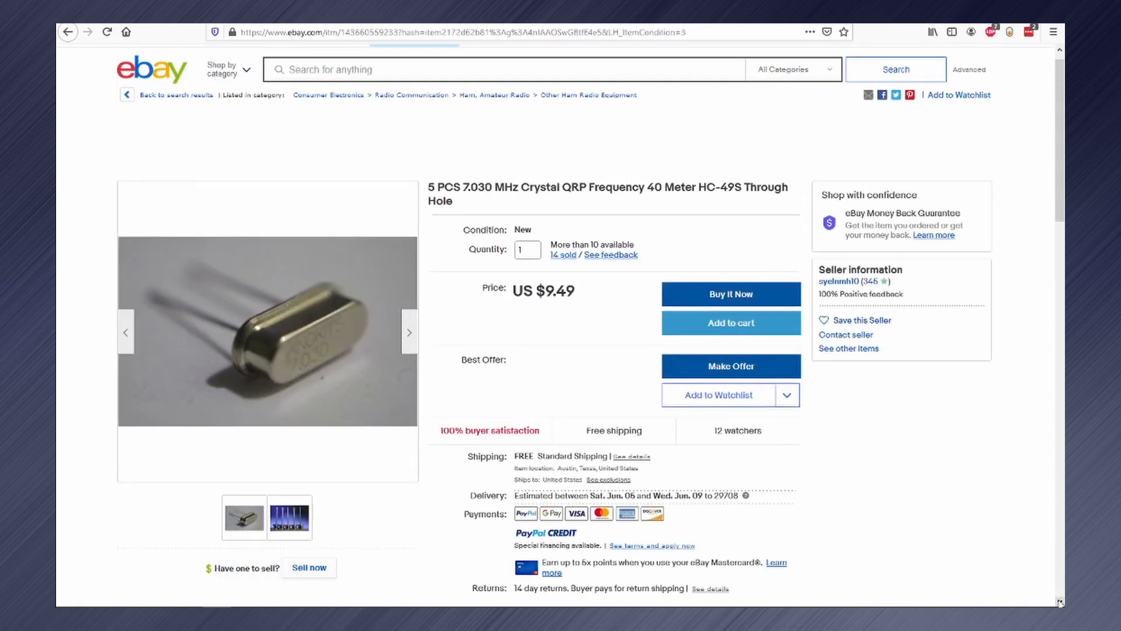
- Scroll the crystal listing and follow the link to the Purdum QST In-Depth assembly manual PDF on GitHub
scroll("down", 3)
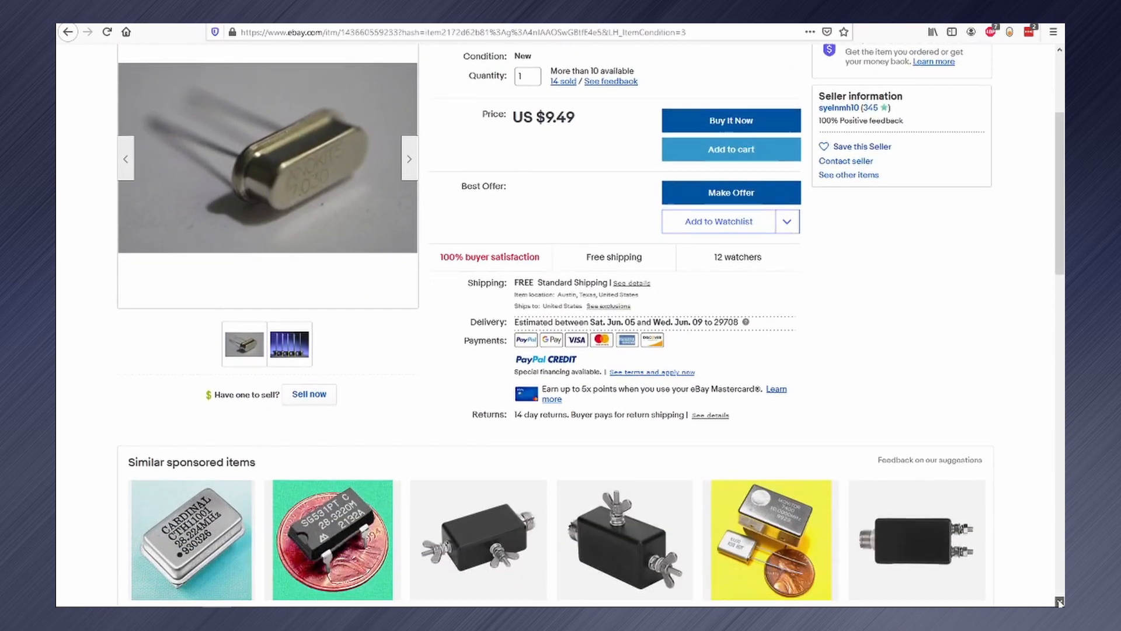
scroll("down", 3)
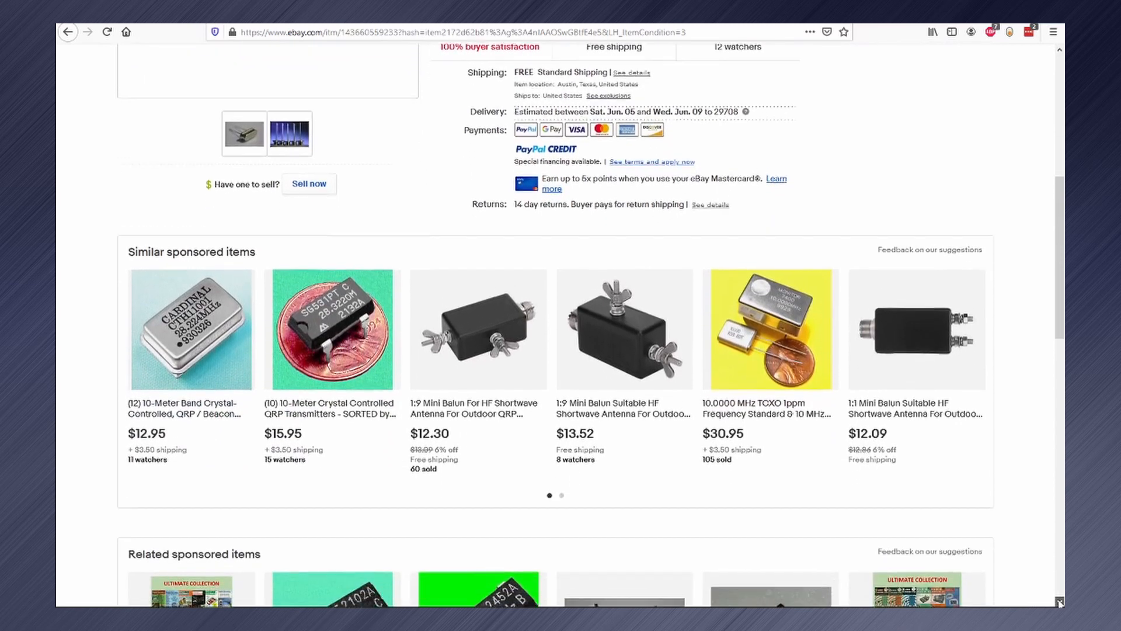
scroll("down", 3)
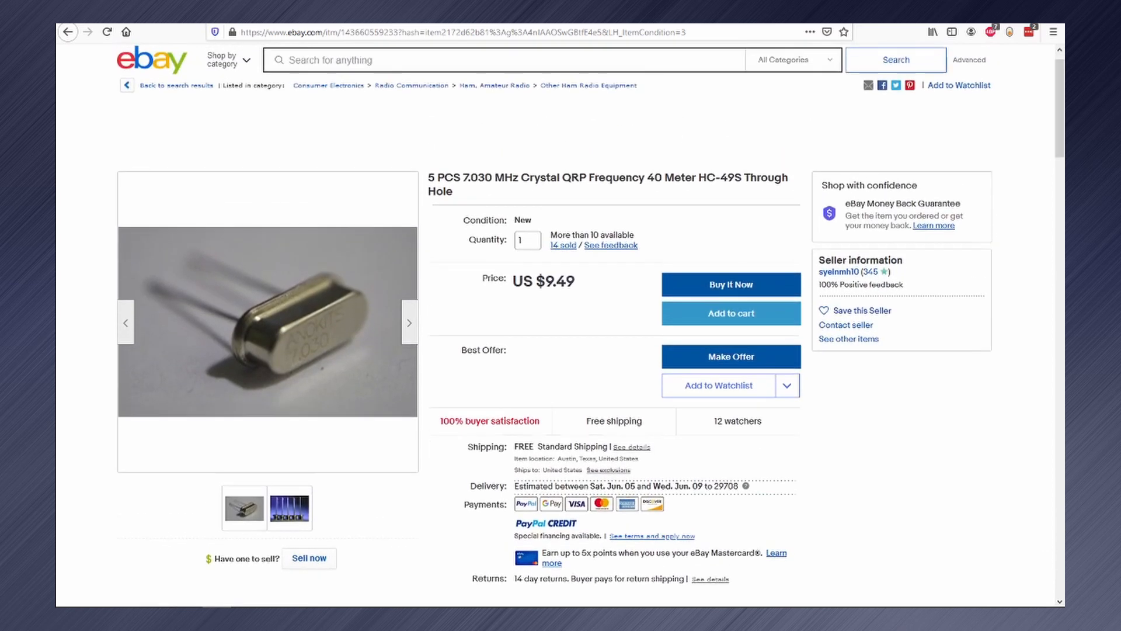
left_click(290, 508)
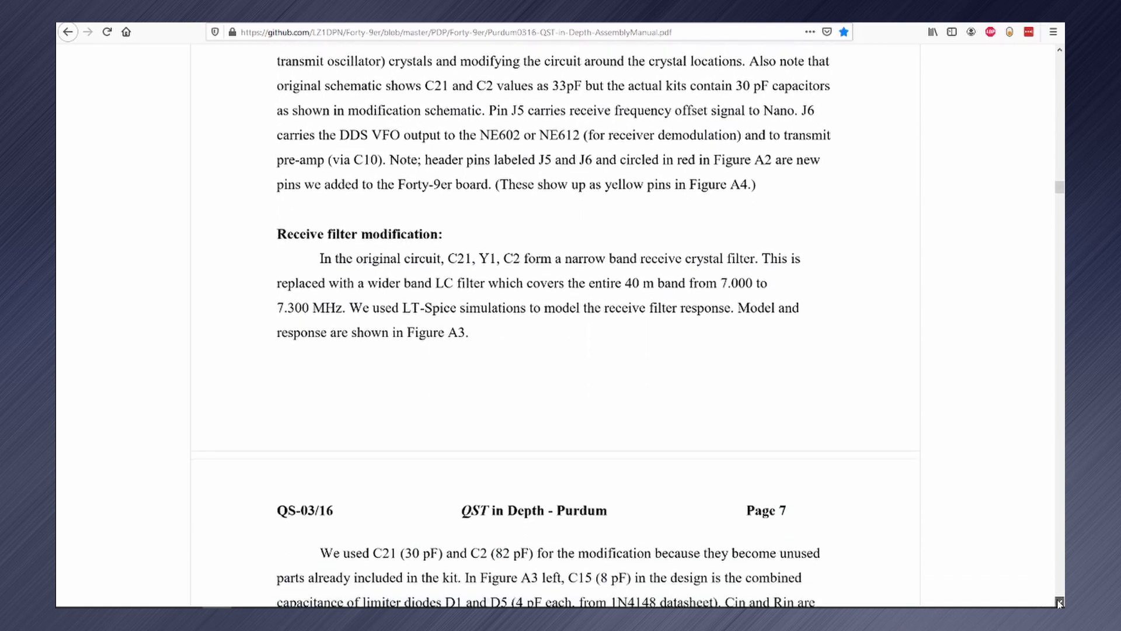
- Scroll the GitHub assembly manual down to the LT-Spice filter figure
scroll("down", 3)
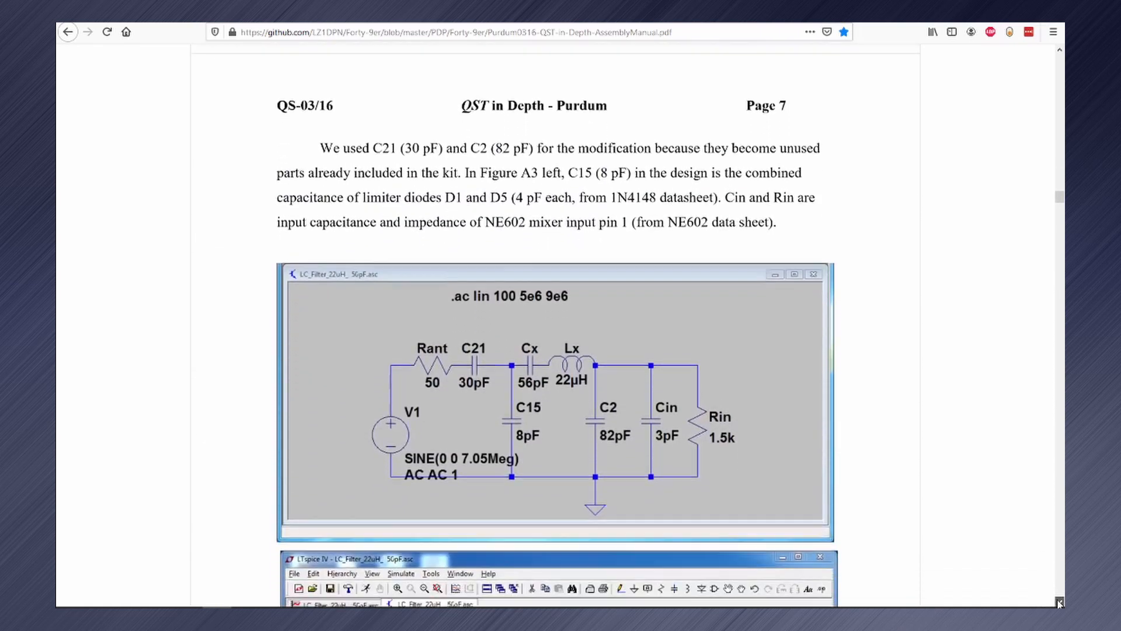
scroll("down", 3)
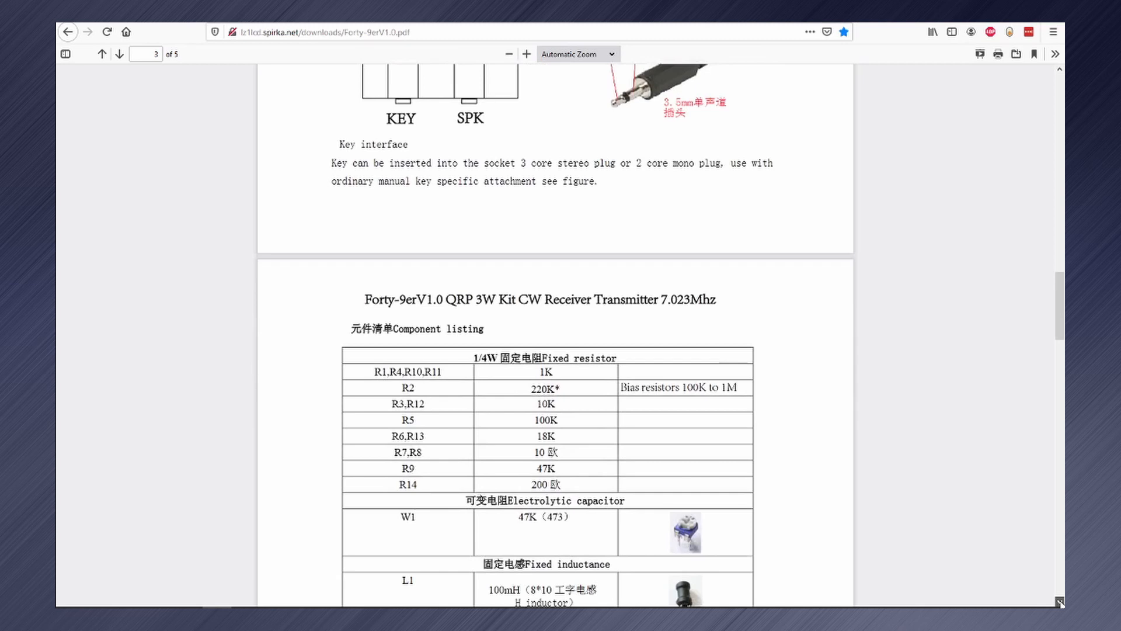
scroll("down", 3)
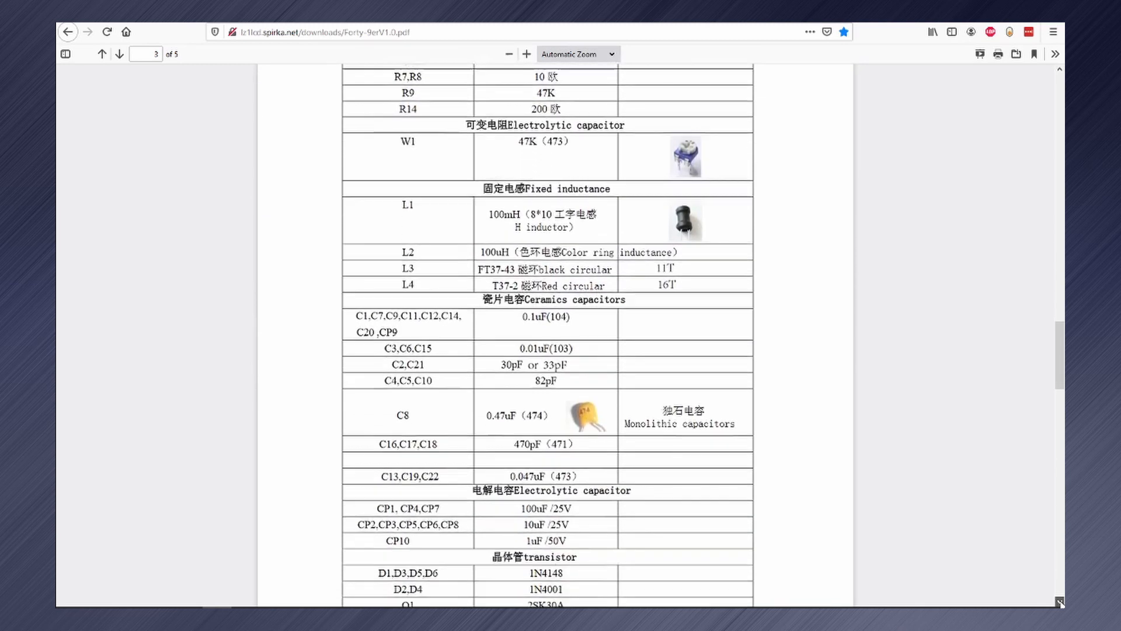
scroll("down", 3)
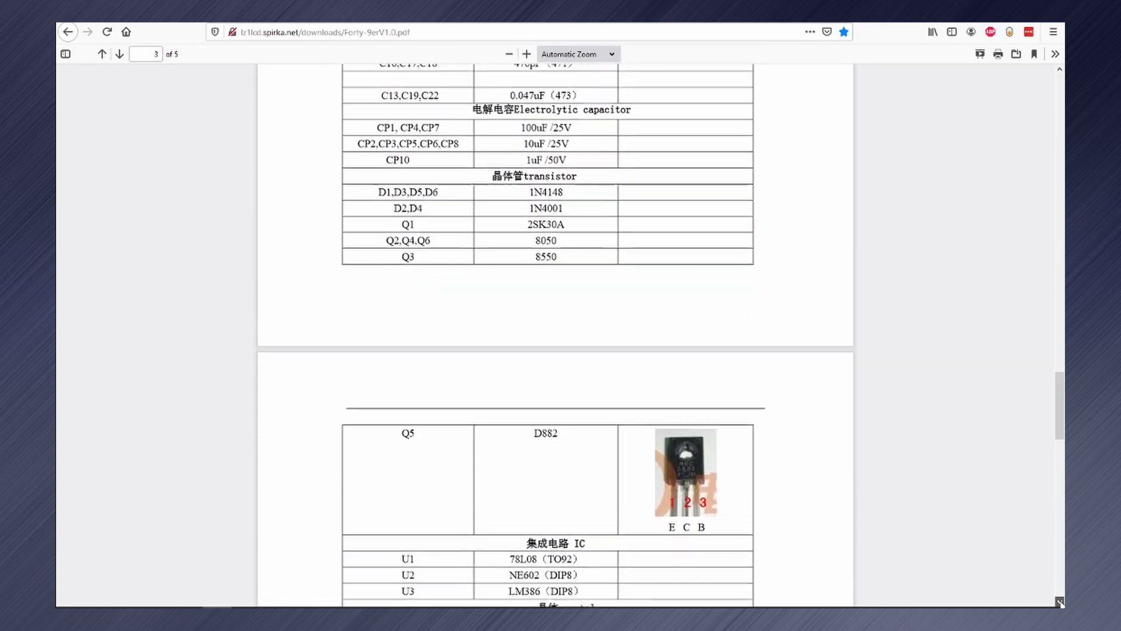